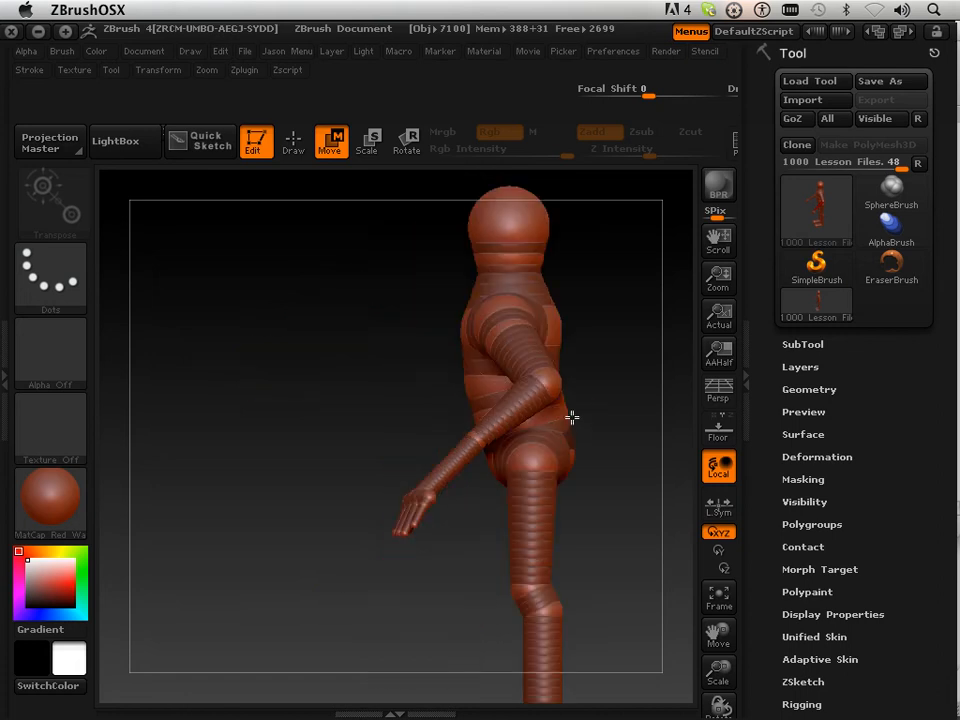
mouse_move(388, 382)
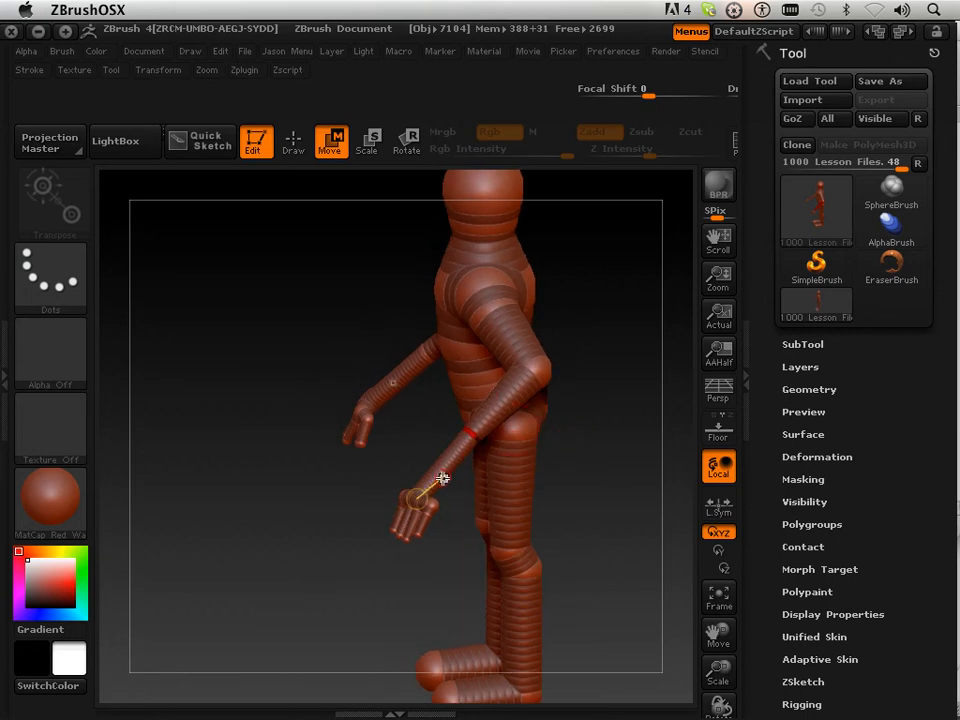
Swing the near forearm and hand out ahead of the hip, then switch to Scale mode.
left_click_drag(443, 478, 465, 443)
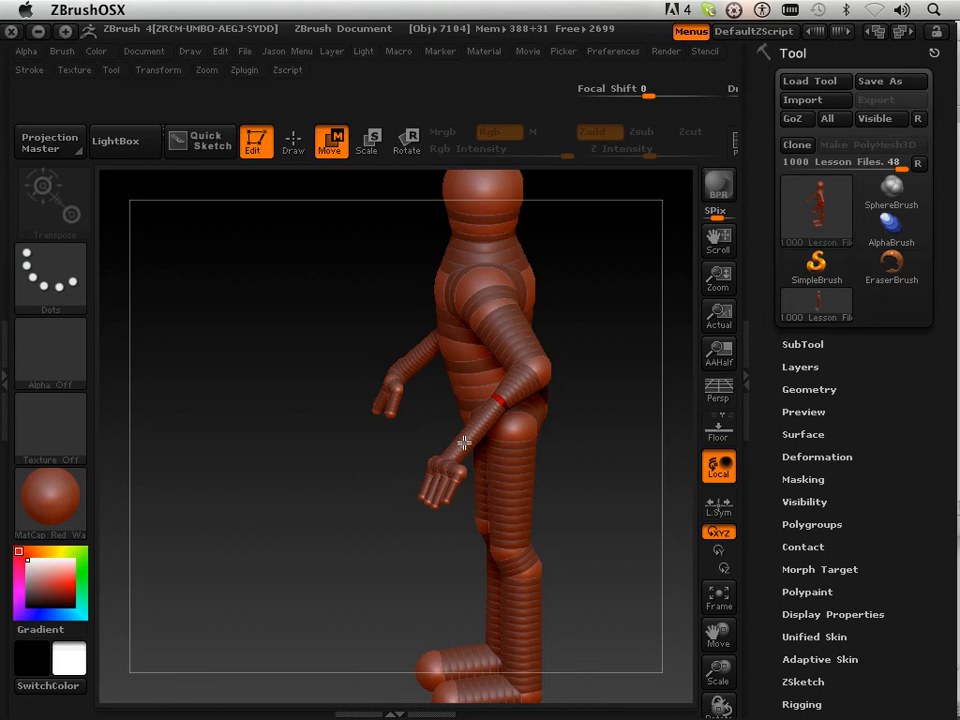
left_click_drag(465, 443, 457, 440)
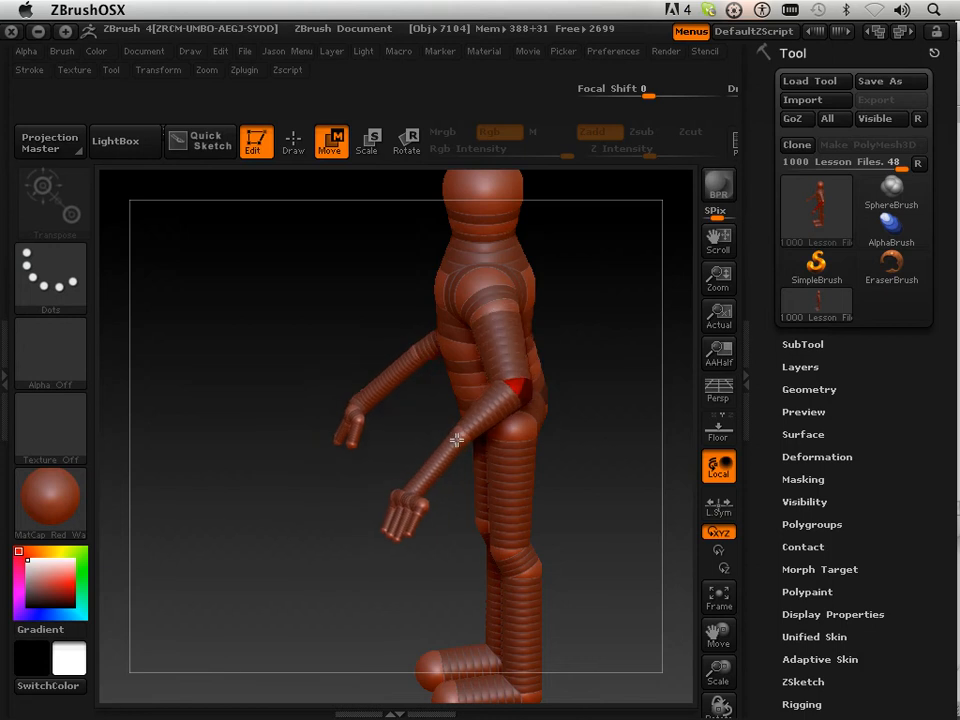
left_click(367, 140)
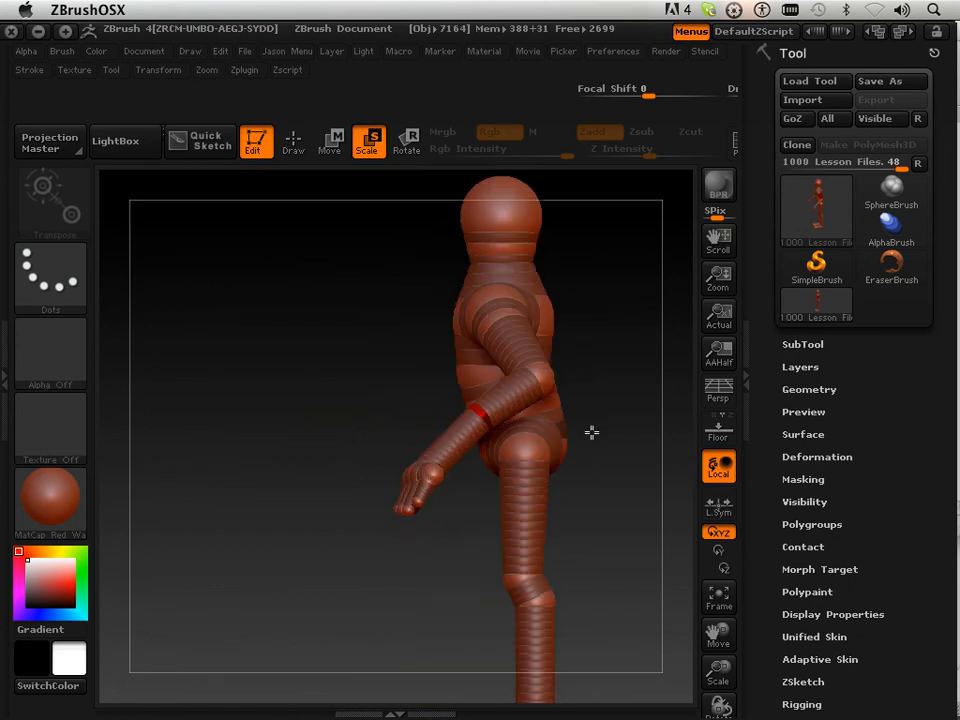
Scale the upper arm ZSphere, then move the forearm chain forward and down.
left_click_drag(590, 432, 519, 395)
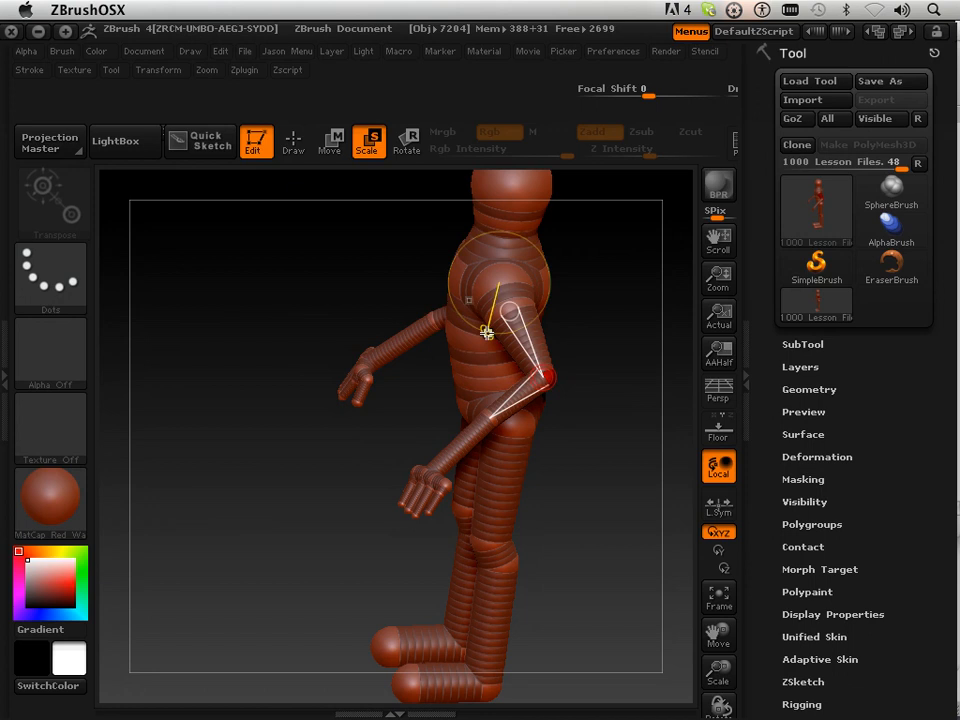
left_click(330, 140)
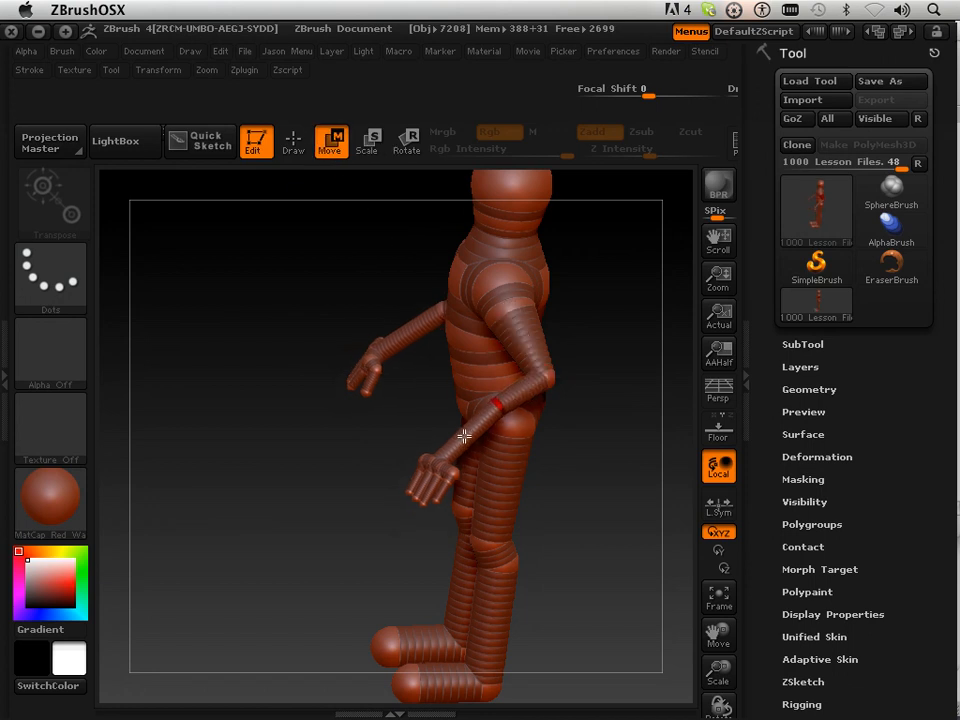
left_click_drag(465, 435, 367, 507)
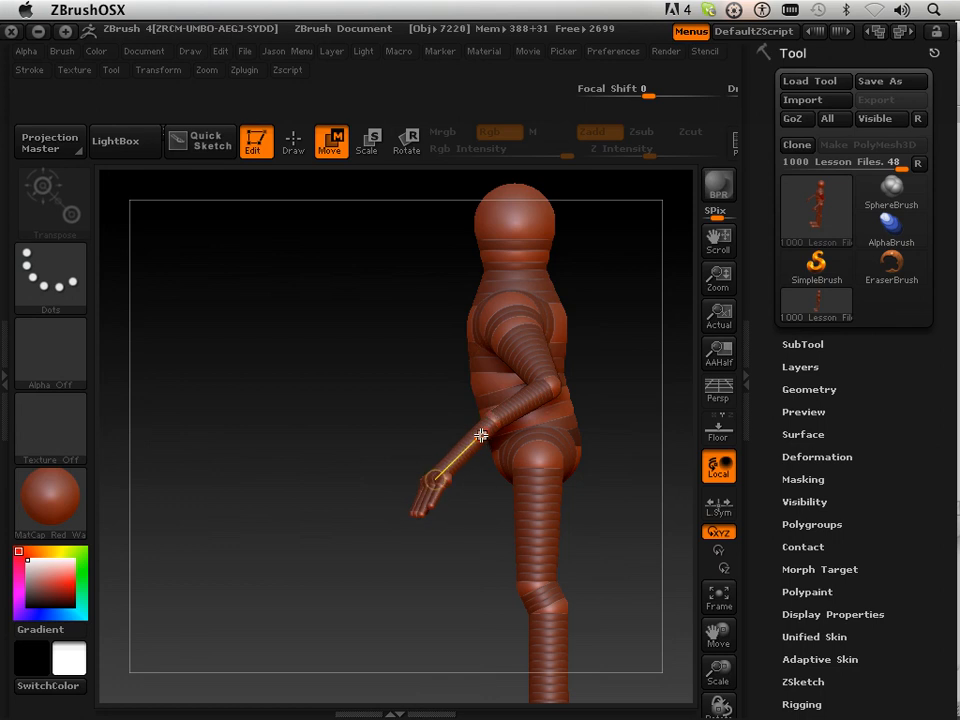
Pull the near hand in toward the thigh and orbit through front, side and three-quarter views.
left_click_drag(480, 434, 458, 463)
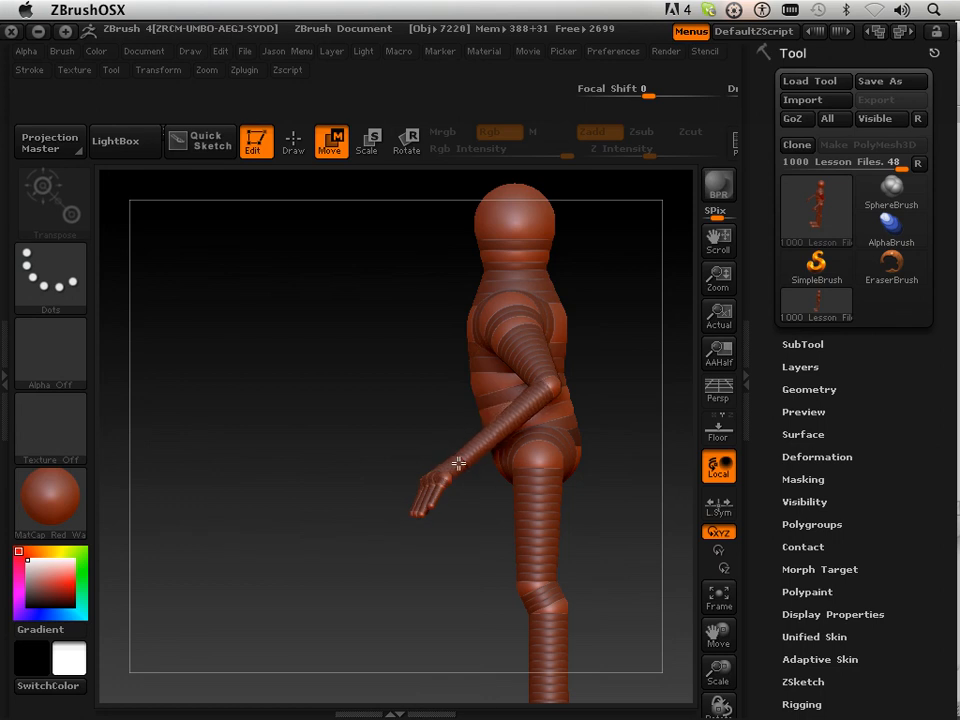
left_click_drag(458, 463, 541, 457)
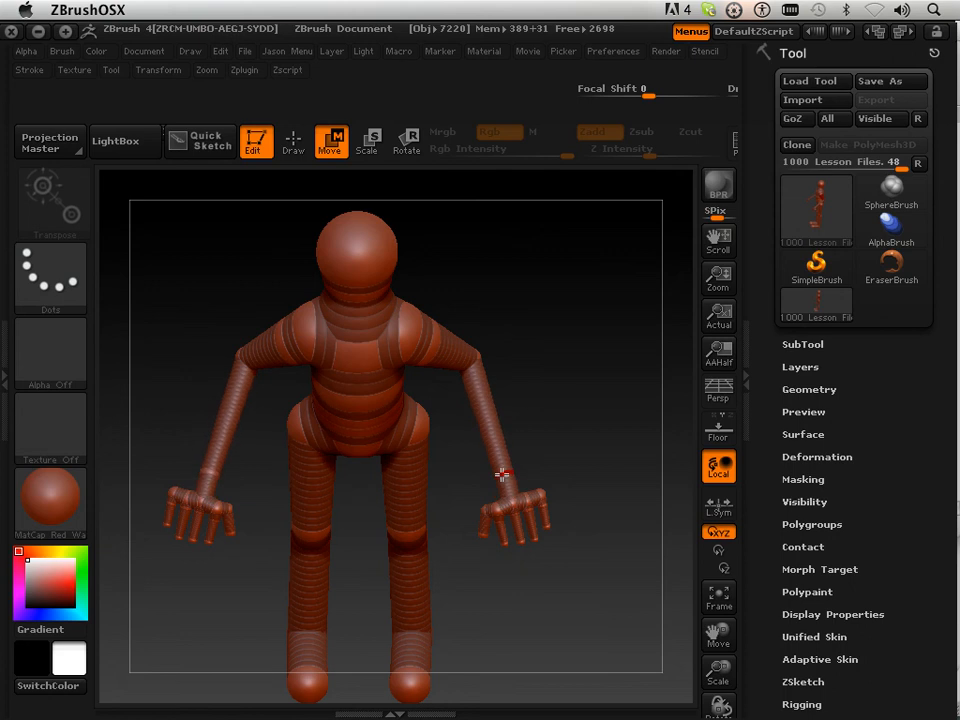
left_click_drag(503, 475, 493, 398)
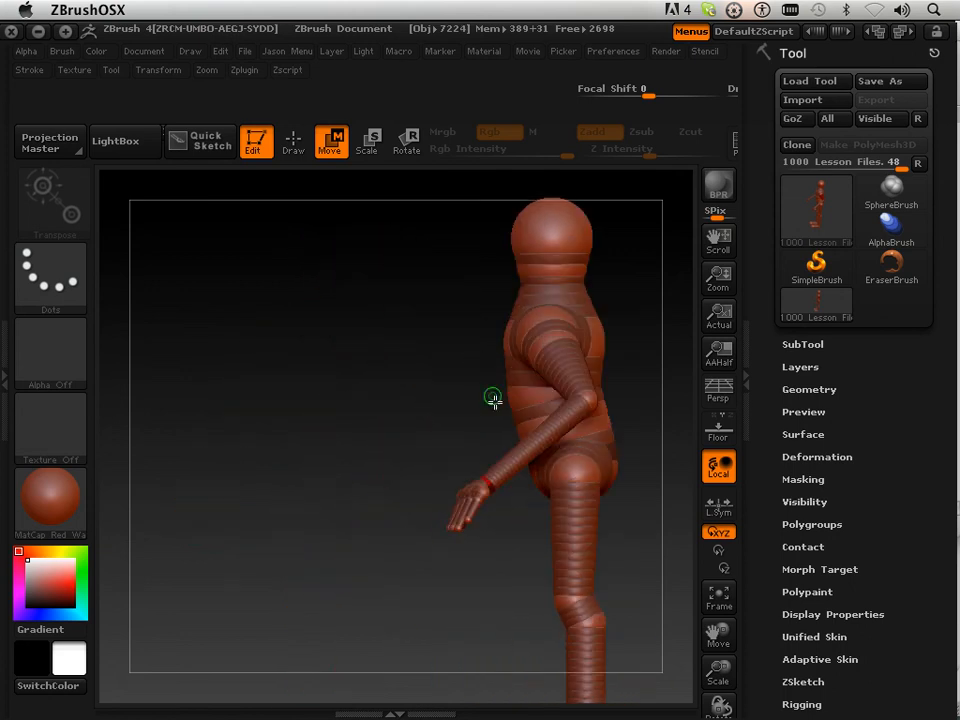
left_click_drag(493, 398, 520, 470)
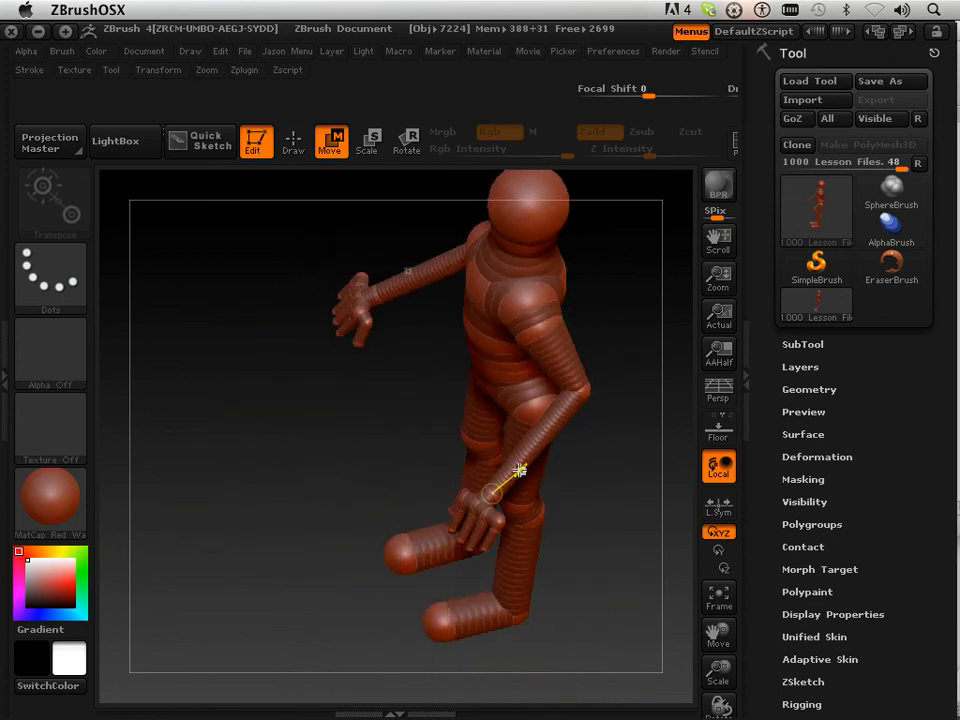